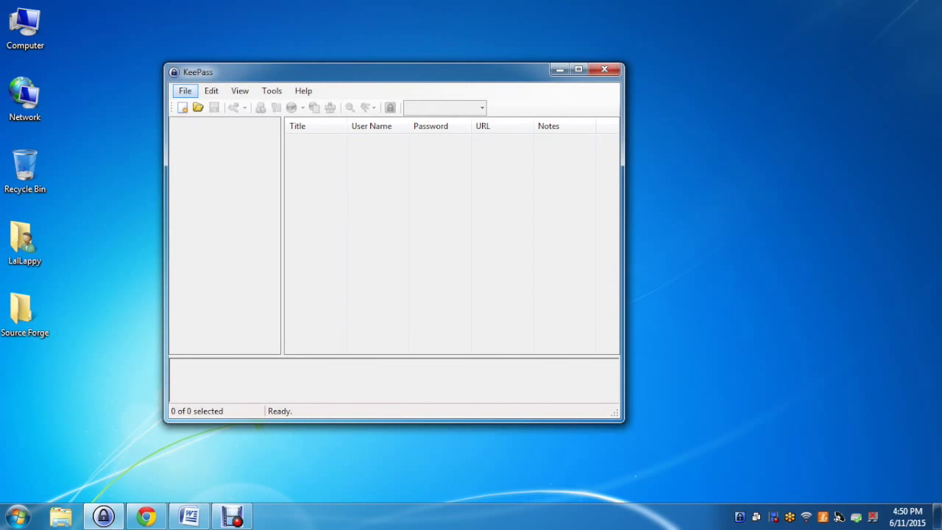
Step: Create a new database saved as NewDatabase.kdbx in the Desktop Source Forge folder
click(185, 92)
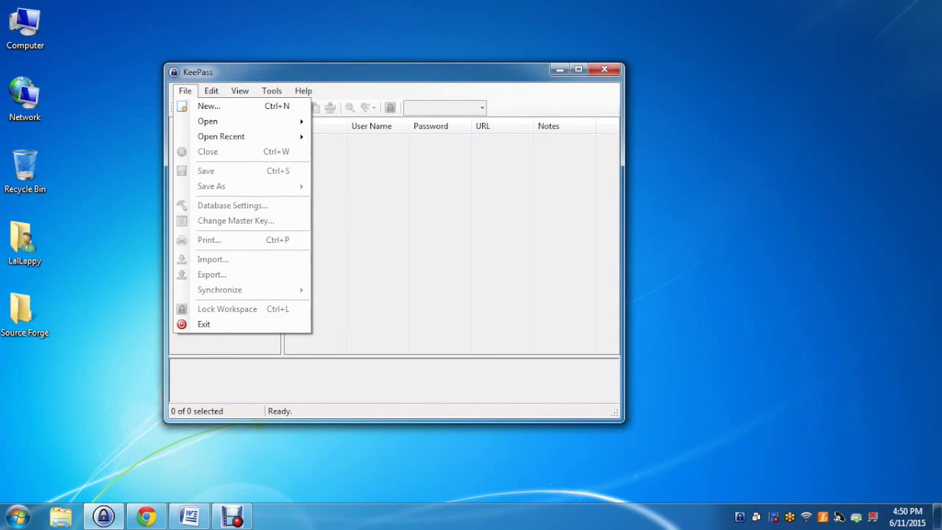
click(209, 106)
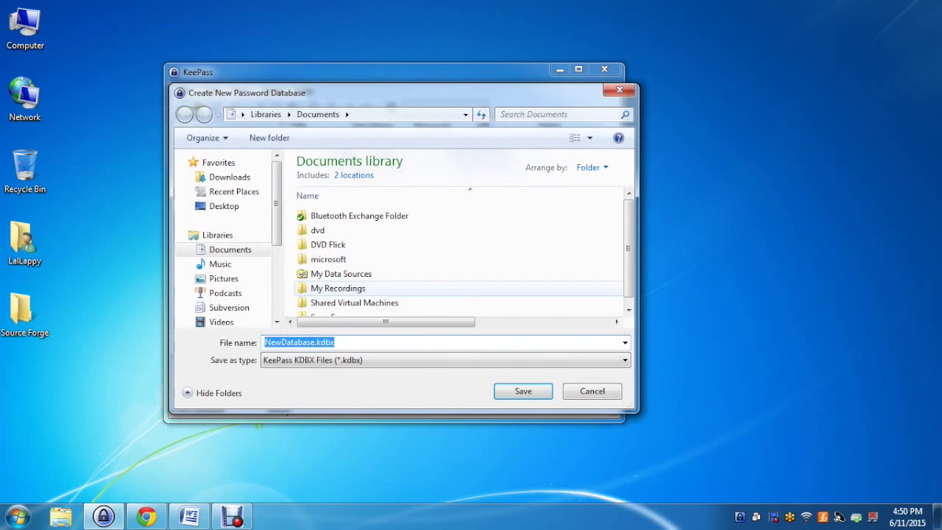
click(224, 206)
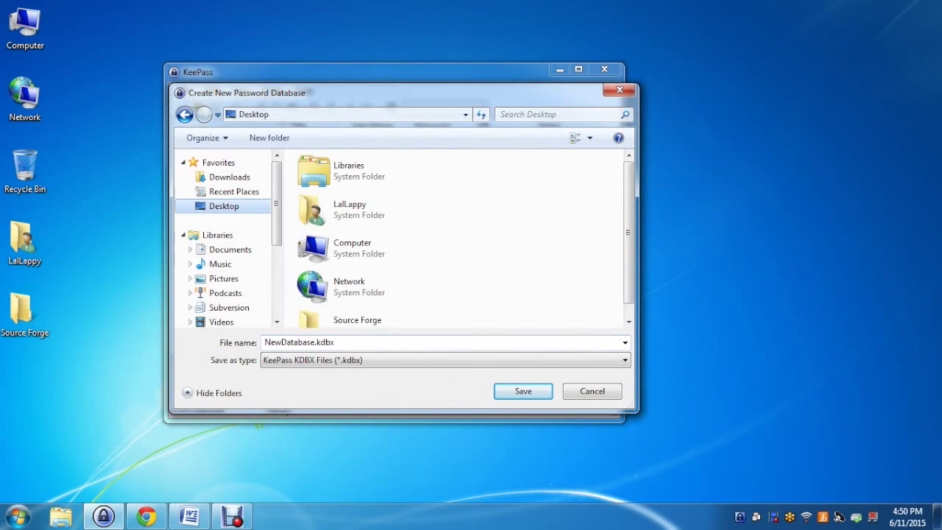
double_click(356, 320)
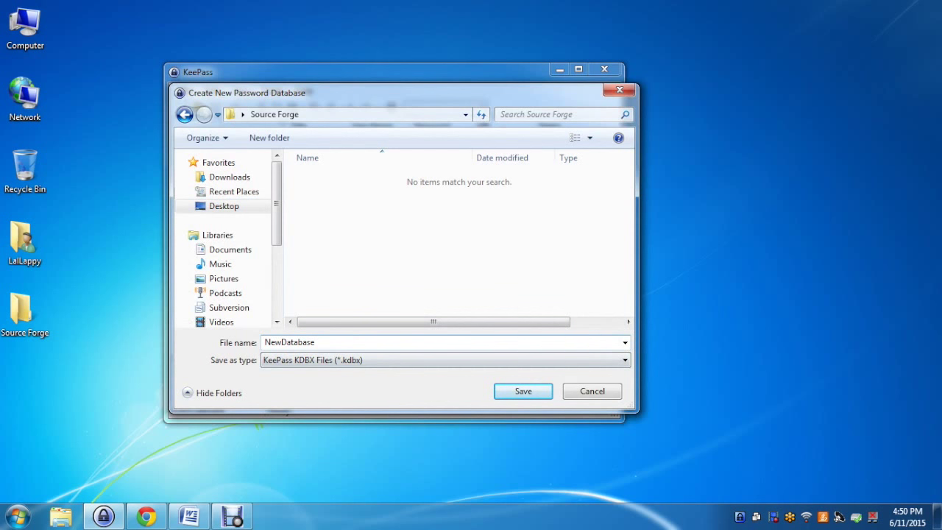
click(522, 392)
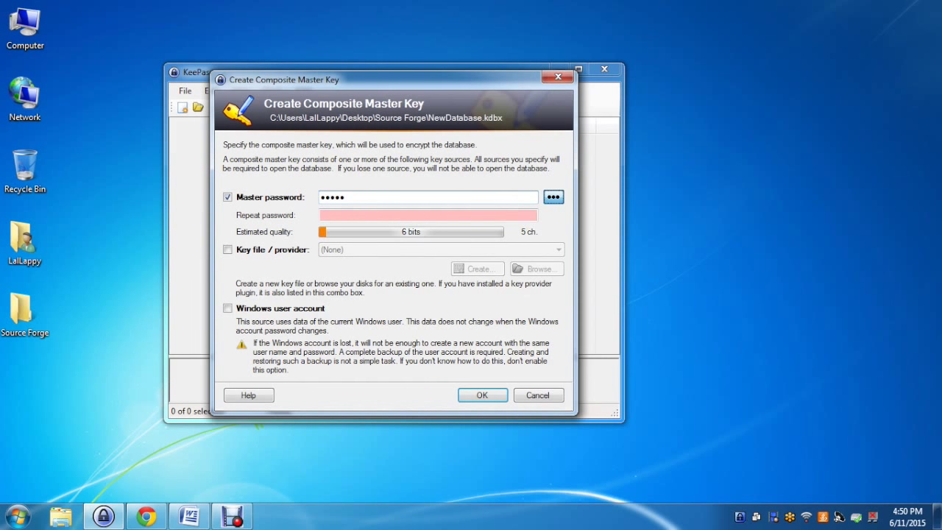
Step: Set and confirm the master password for the new database
text(•••••)
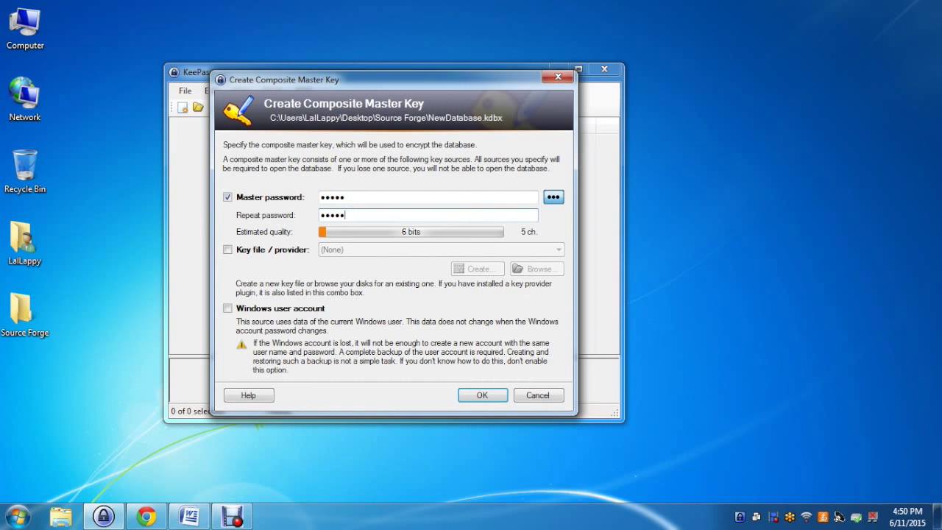
click(483, 395)
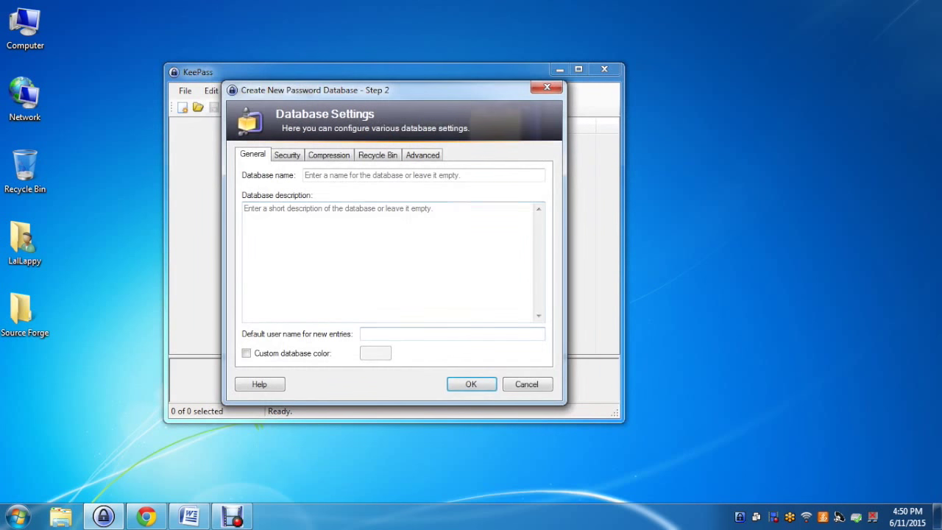
Step: Name the database In.com in the settings and finish creating it
click(424, 176)
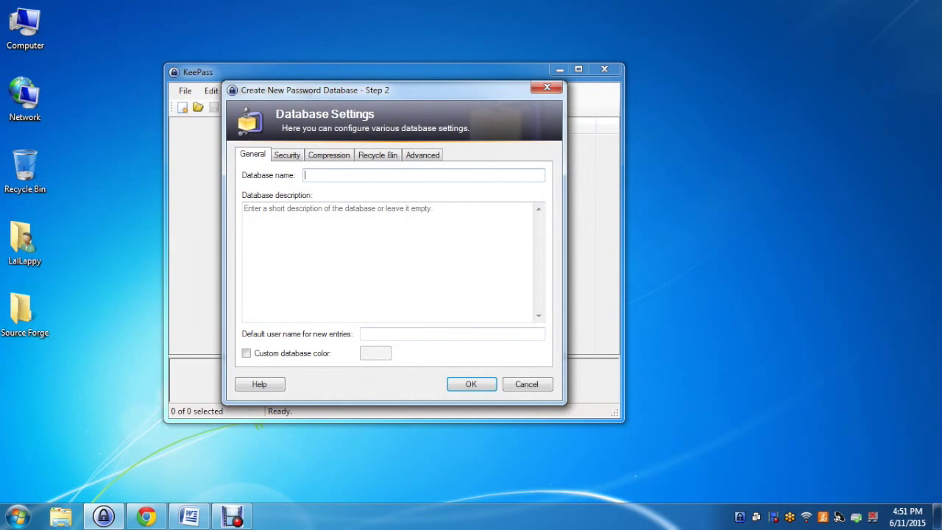
text(ln c)
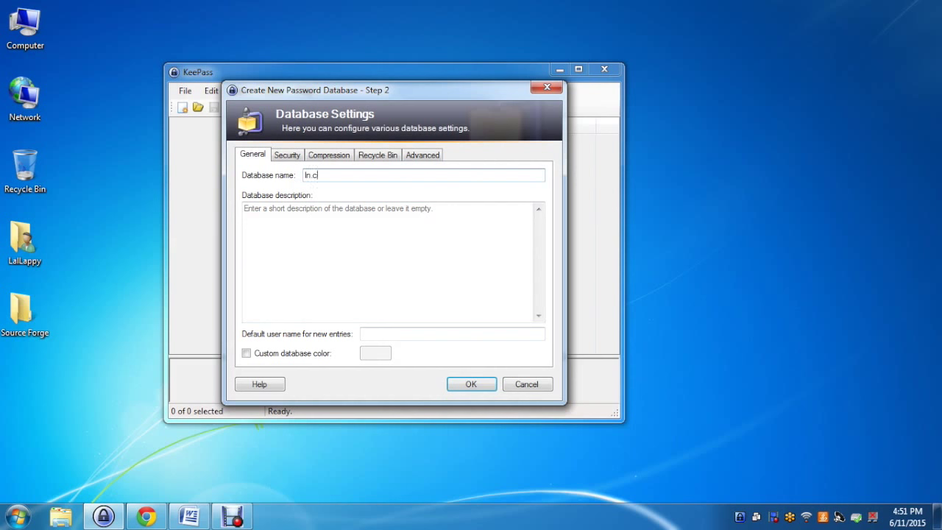
text(om)
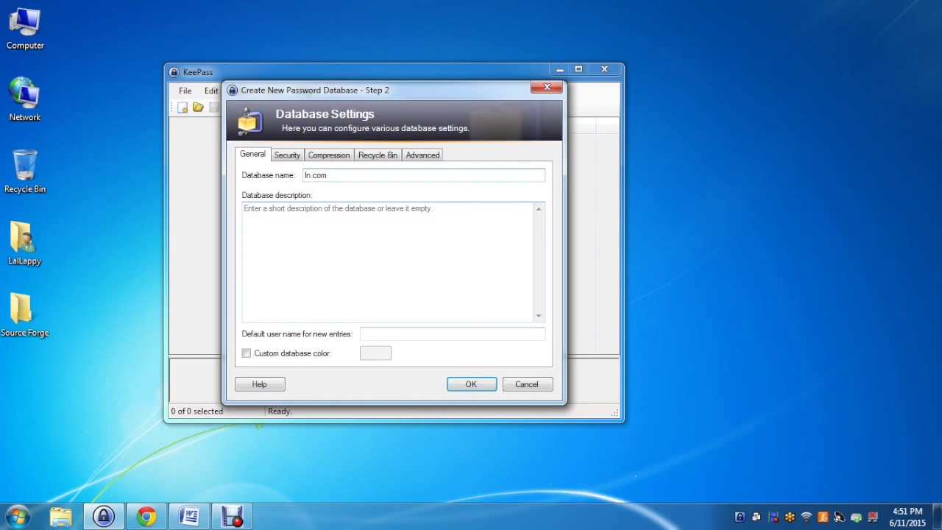
click(471, 383)
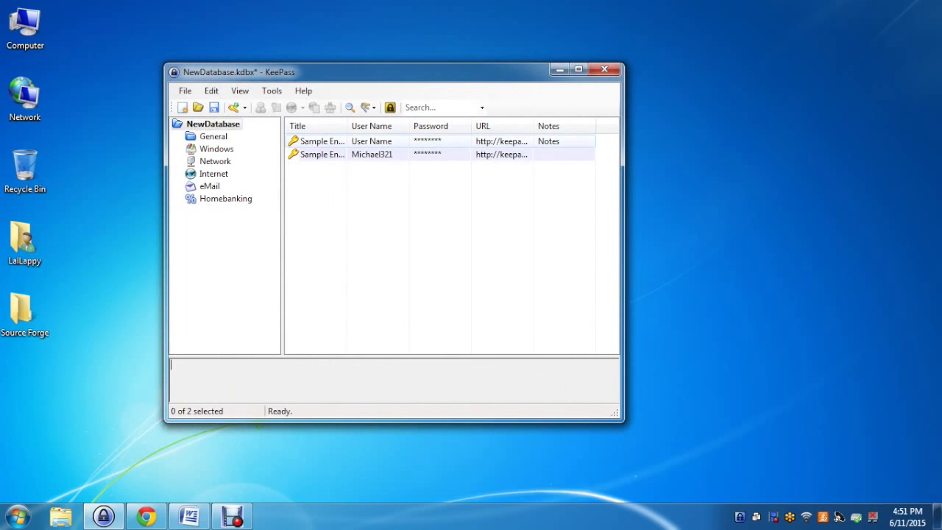
Step: Delete both sample entries and start a new entry in the Internet group
click(317, 141)
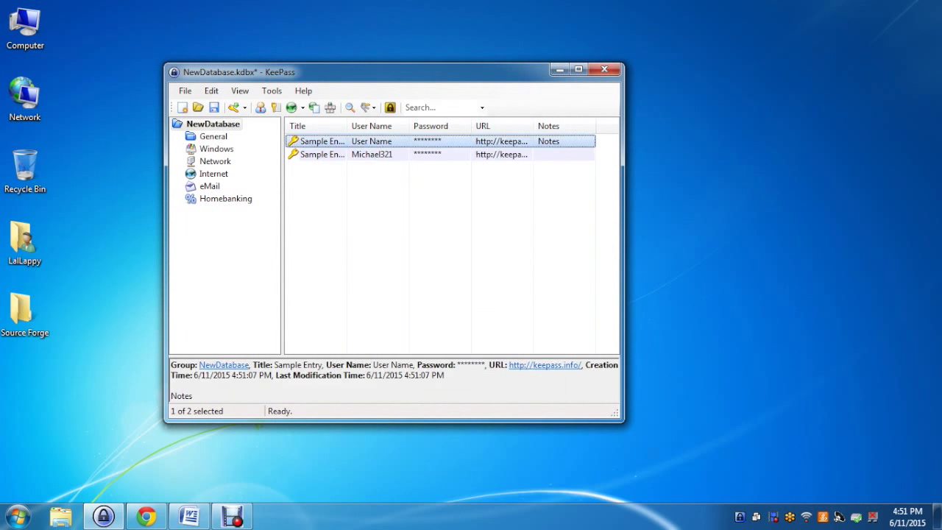
click(371, 155)
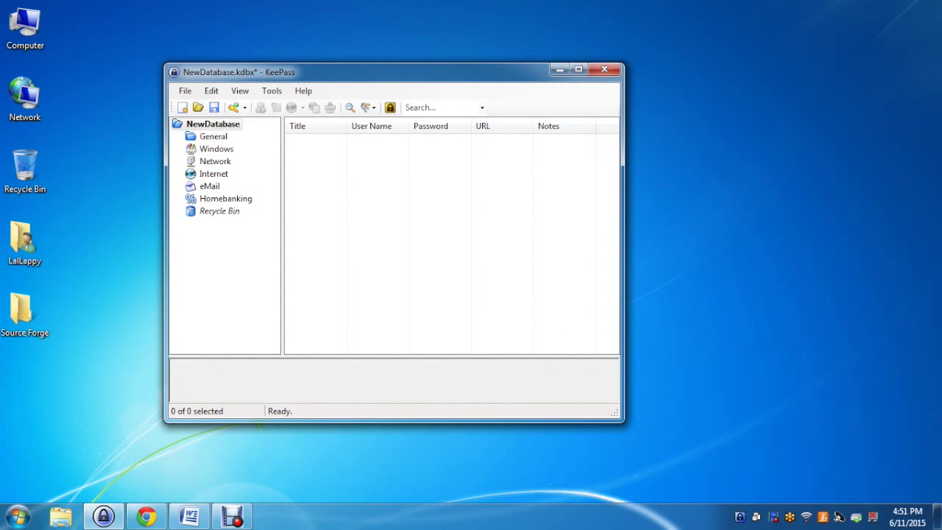
click(214, 173)
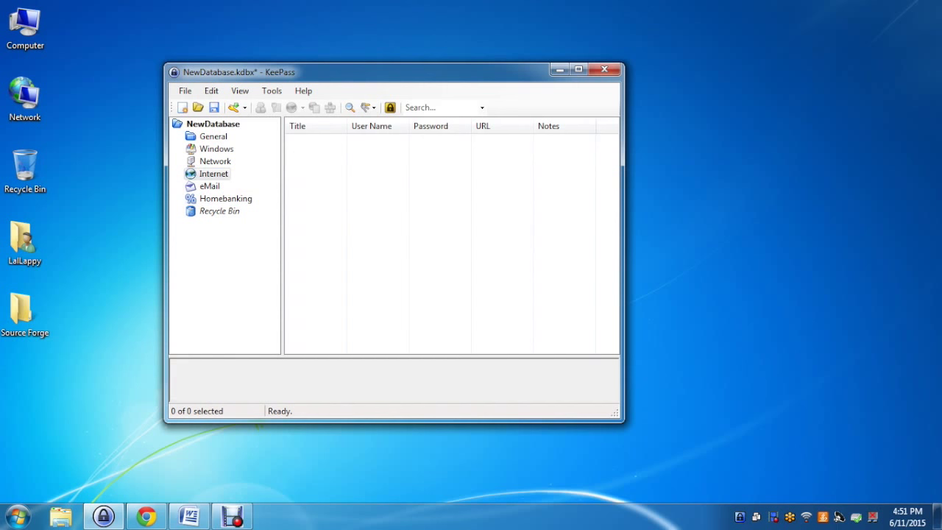
click(183, 108)
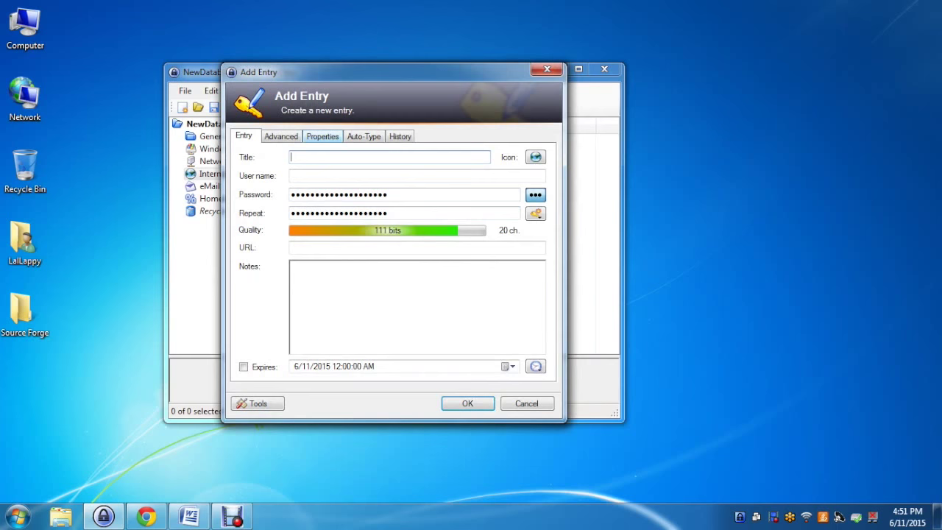
Step: Save an in.com entry with user name testuser_2015 and a custom 12-character password
text(in.com)
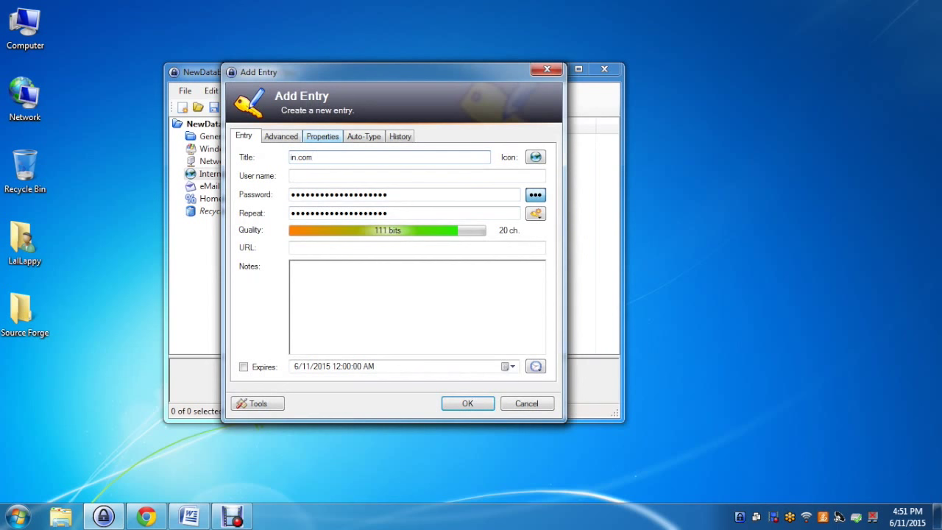
click(415, 175)
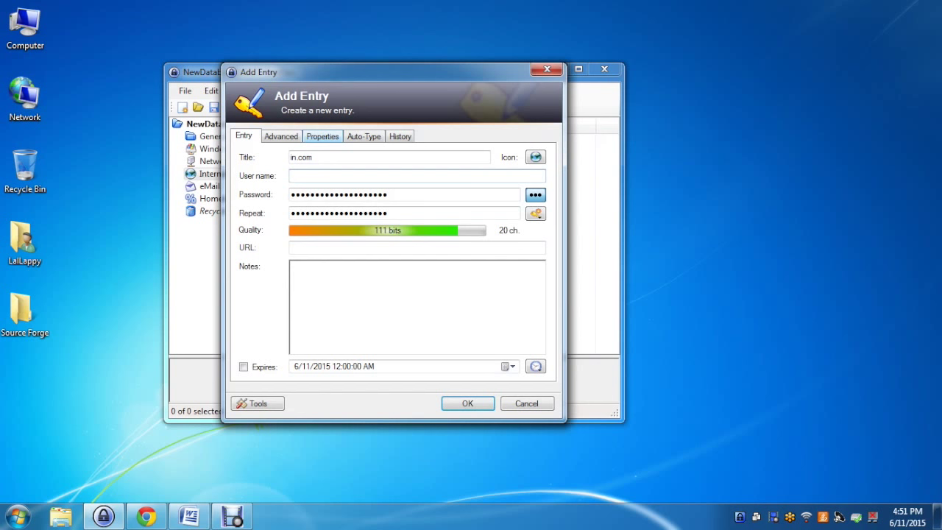
text(testuser_2015)
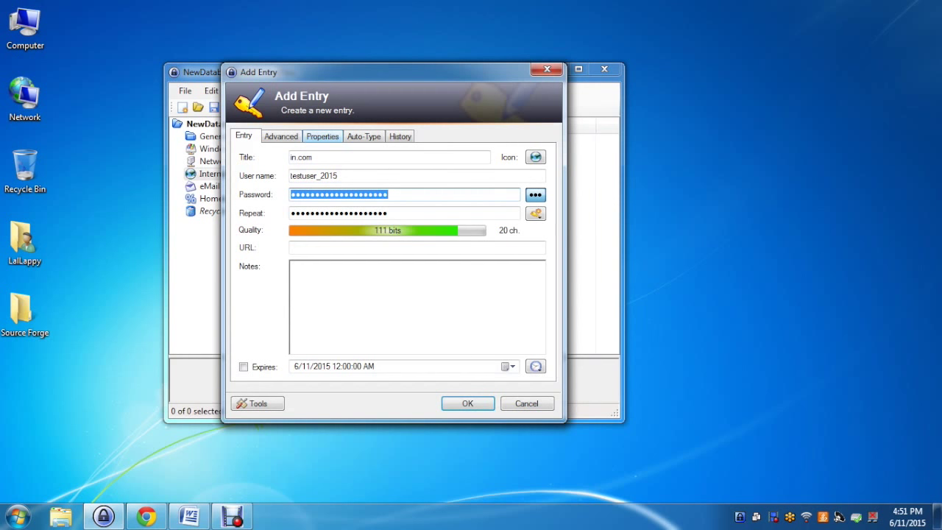
text(••)
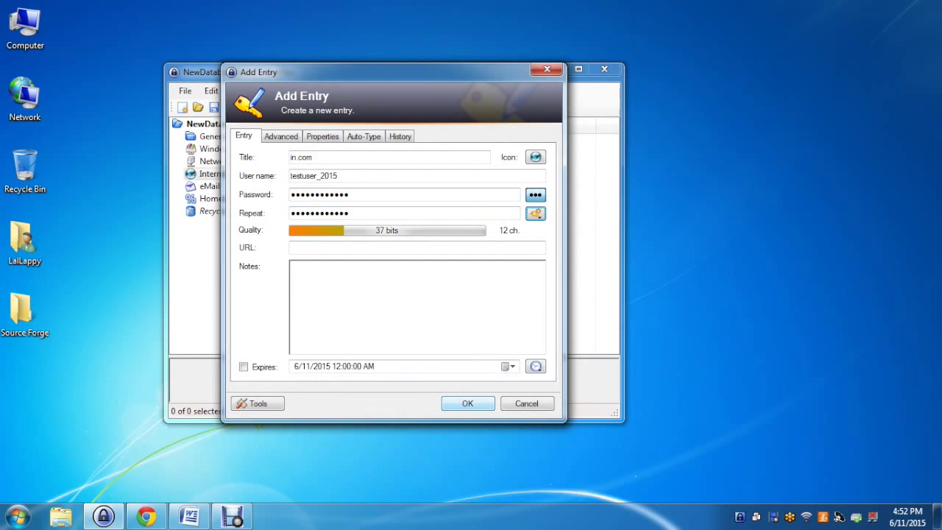
click(468, 404)
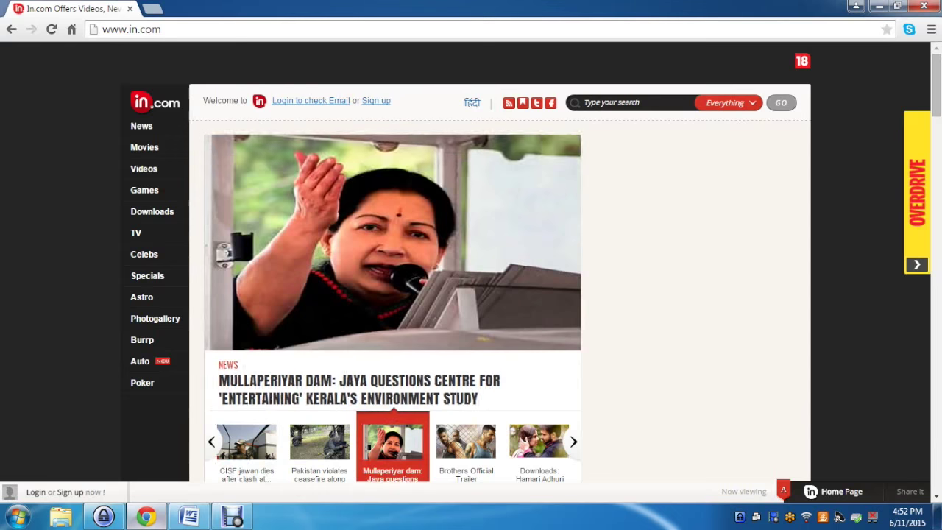
Step: Log into in.com as testuser_2015 using KeePass auto-type in the username field
click(310, 100)
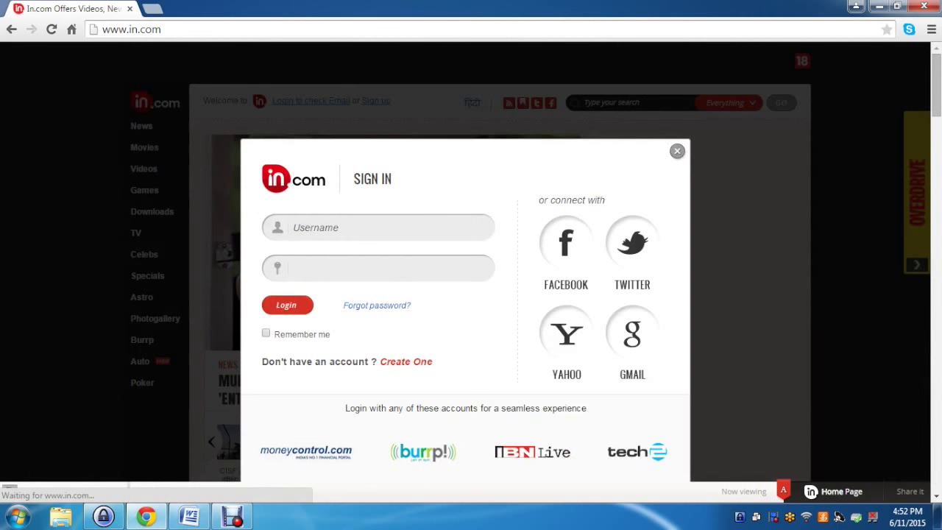
click(377, 226)
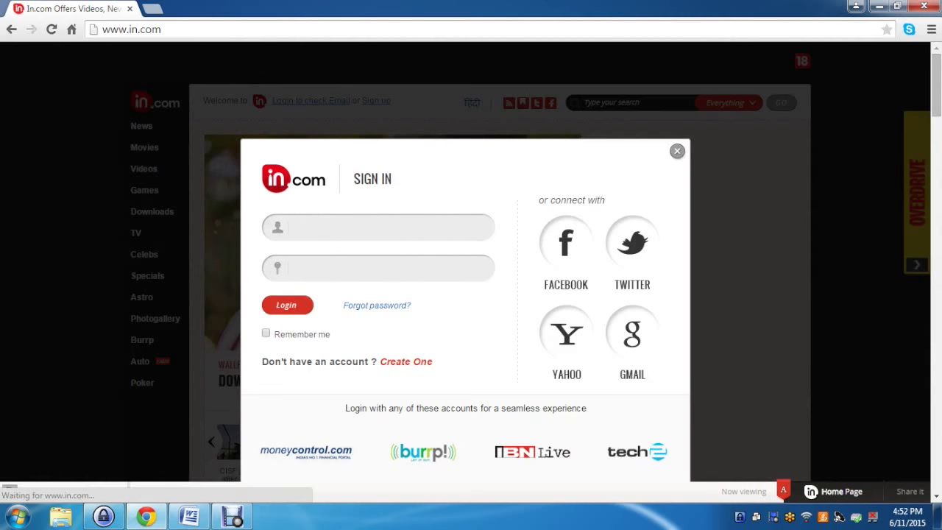
click(287, 305)
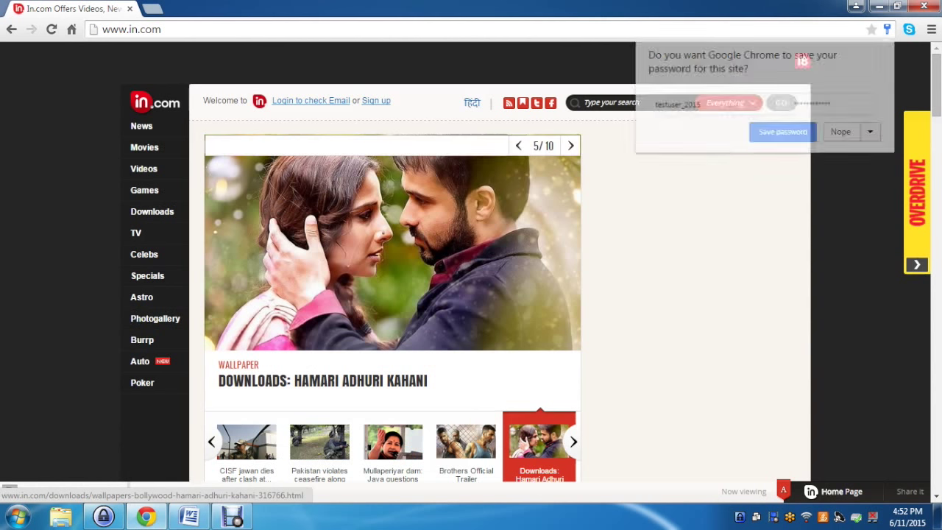